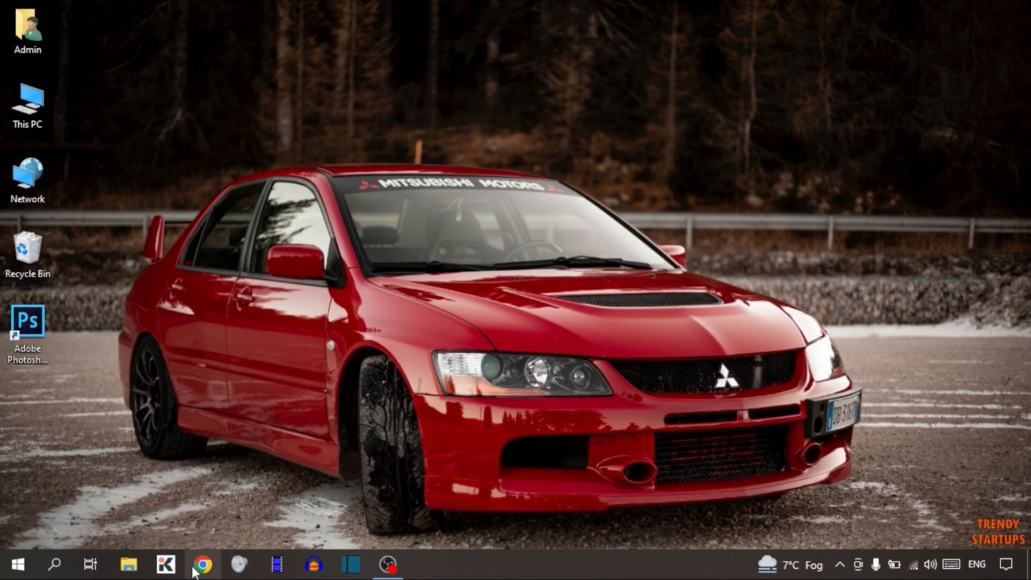
Step: Search the web for 'chat gpt' in Chrome to reach the OpenAI ChatGPT post
left_click(202, 564)
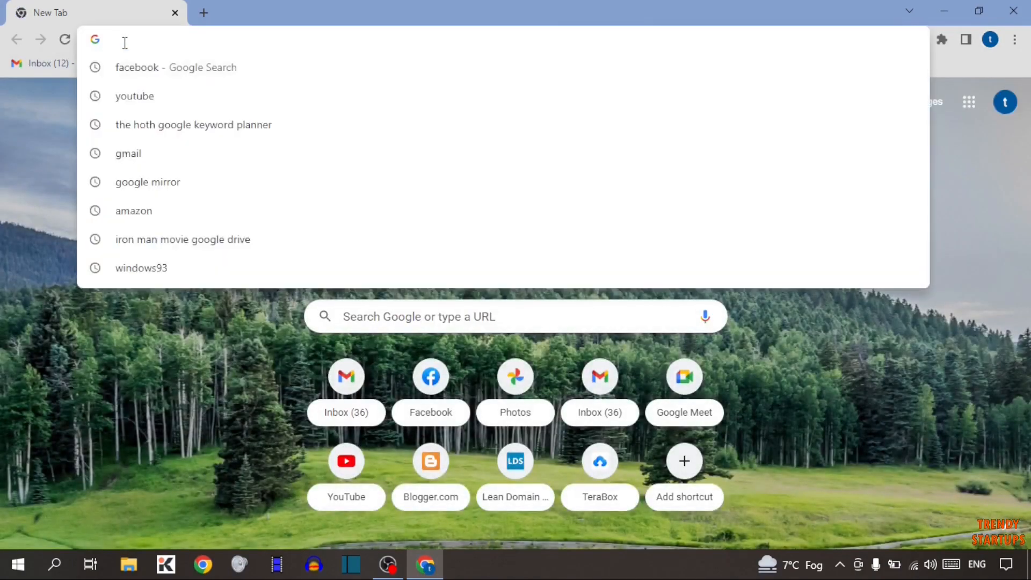
type("chat gpt")
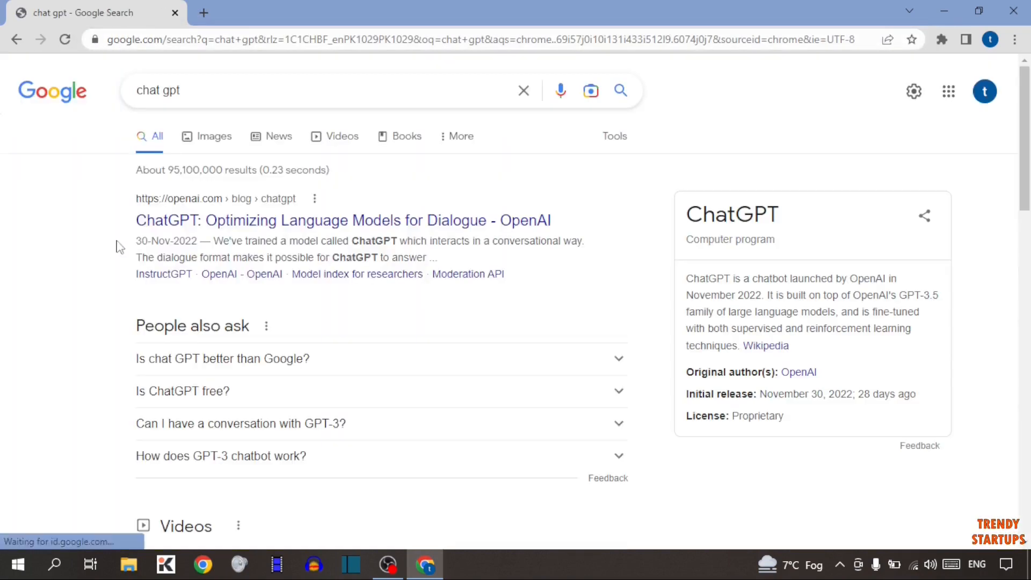
mouse_move(217, 225)
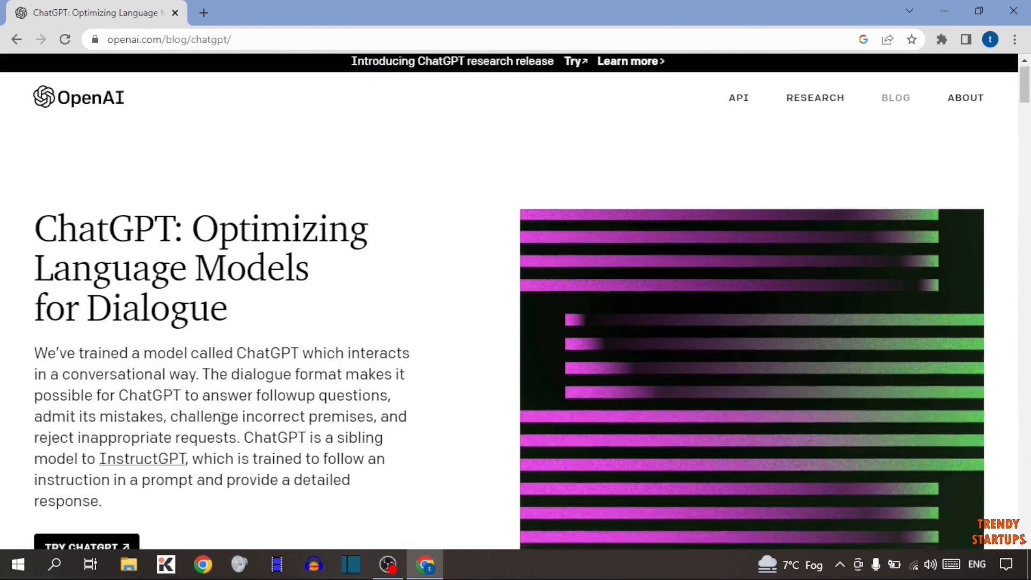
Step: Launch ChatGPT from the blog post's Try ChatGPT button in a new tab
scroll("down", 3)
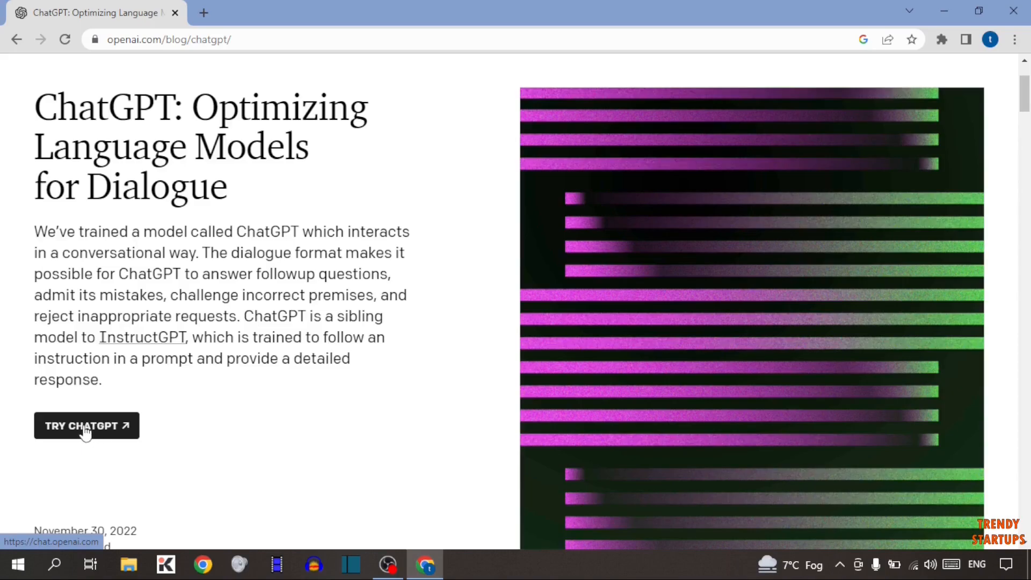
left_click(86, 425)
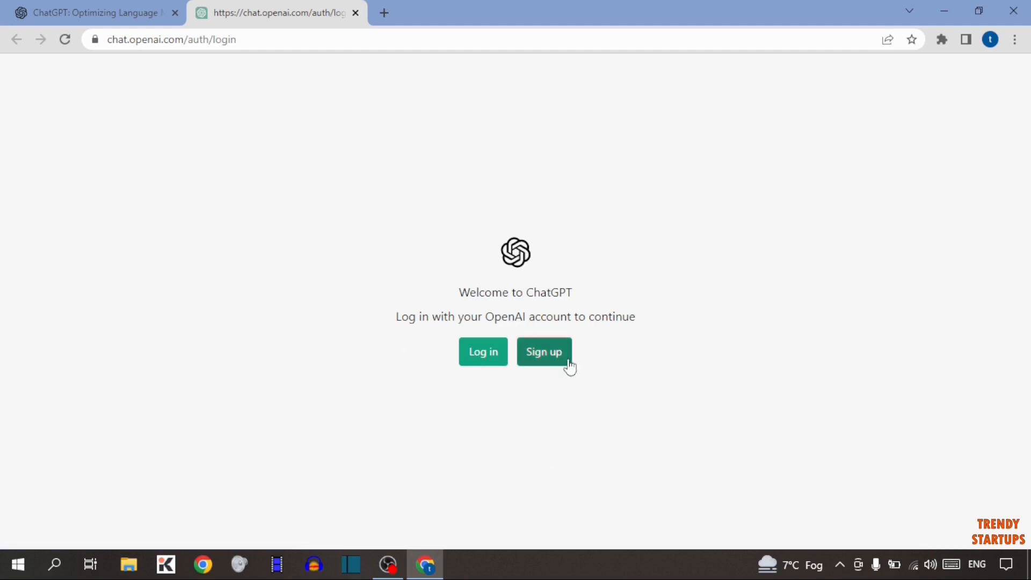
mouse_move(528, 412)
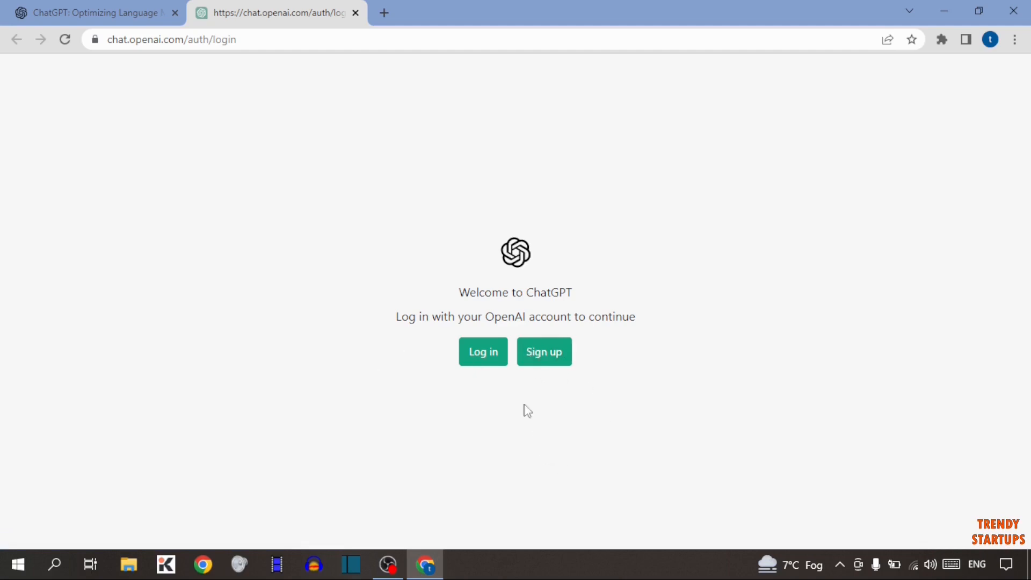
left_click(545, 353)
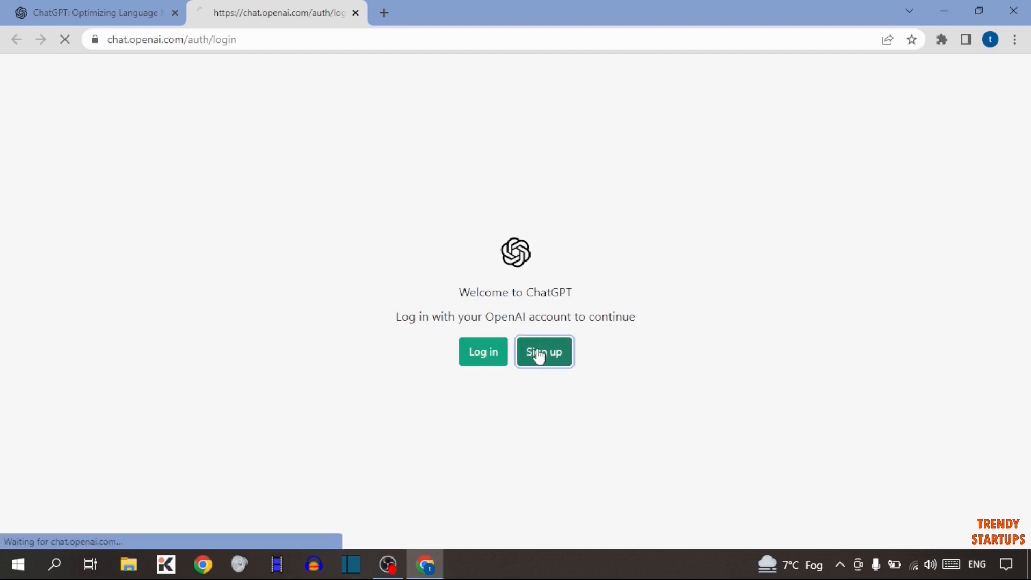
left_click(544, 352)
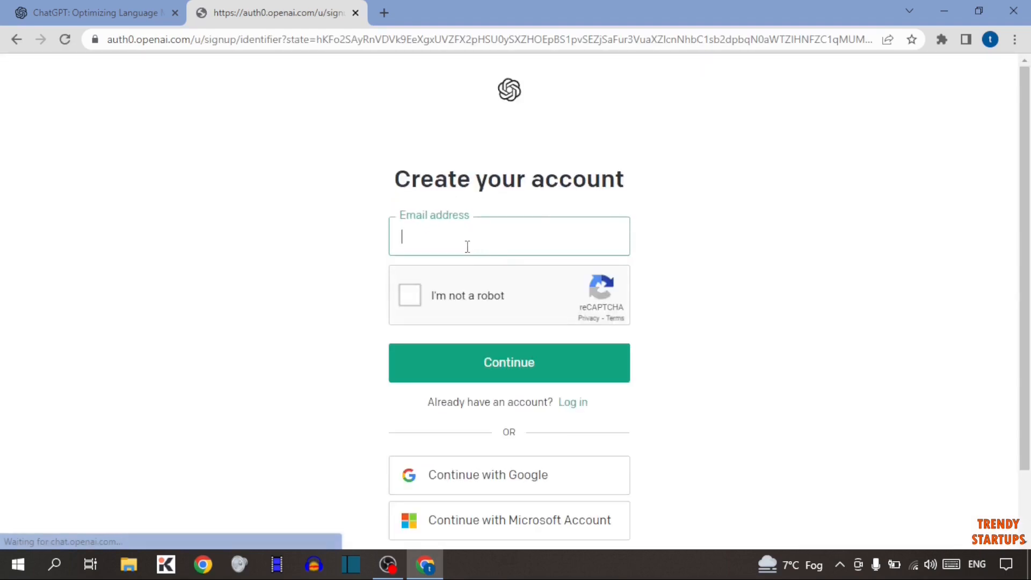
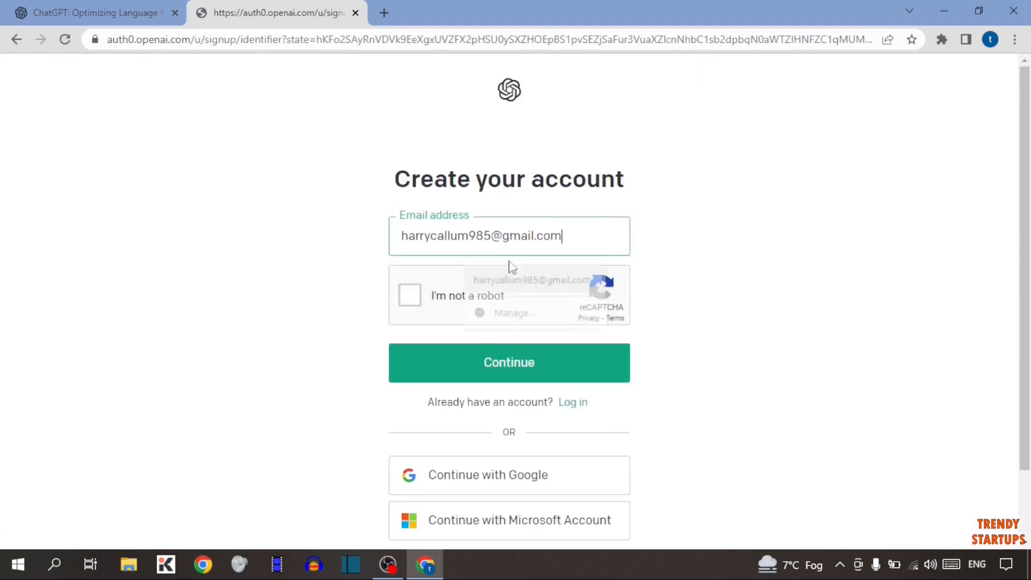
left_click(409, 294)
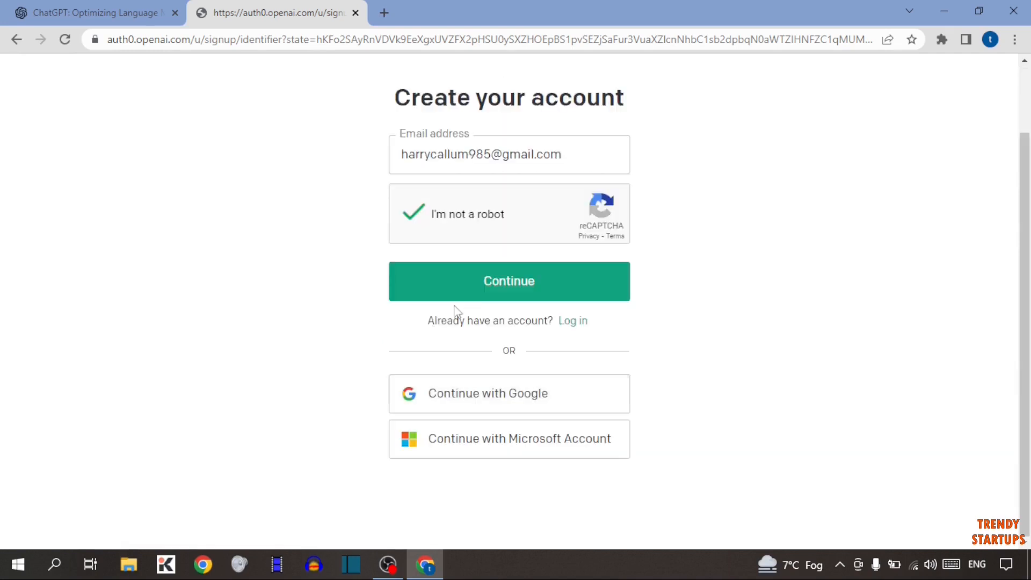
left_click(509, 280)
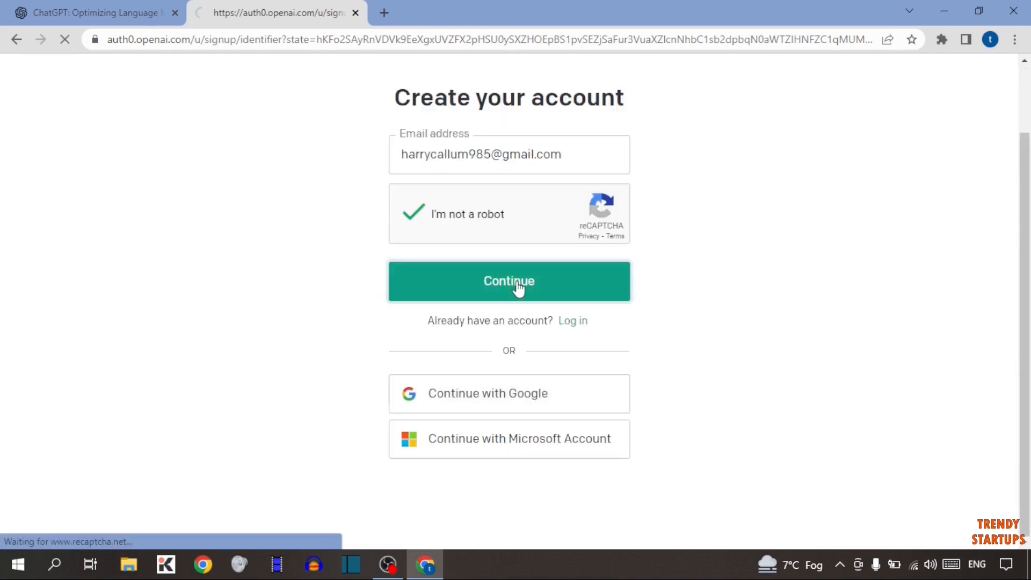
left_click(508, 280)
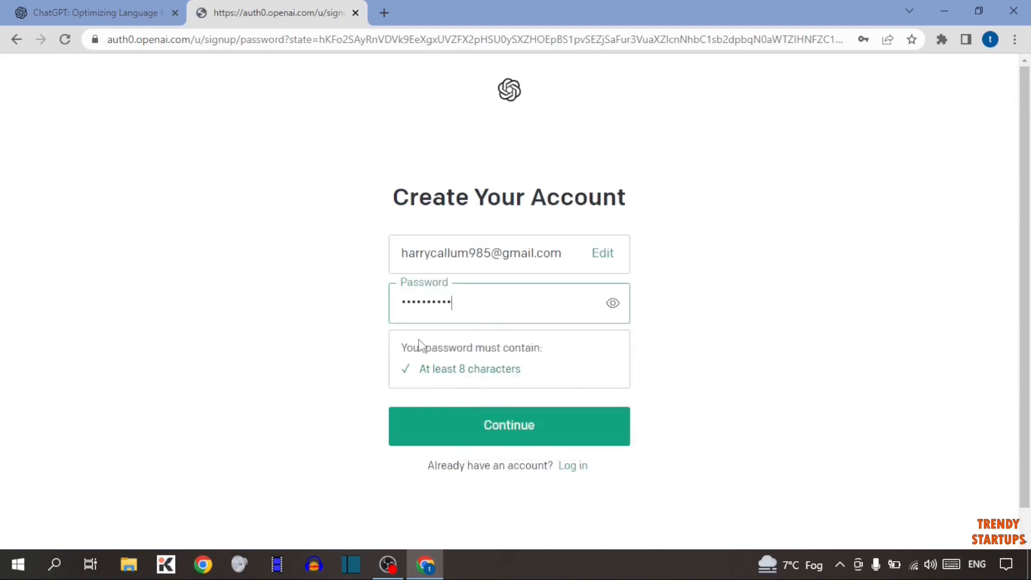
Step: Submit the new account password, reaching the email verification prompt
left_click(508, 426)
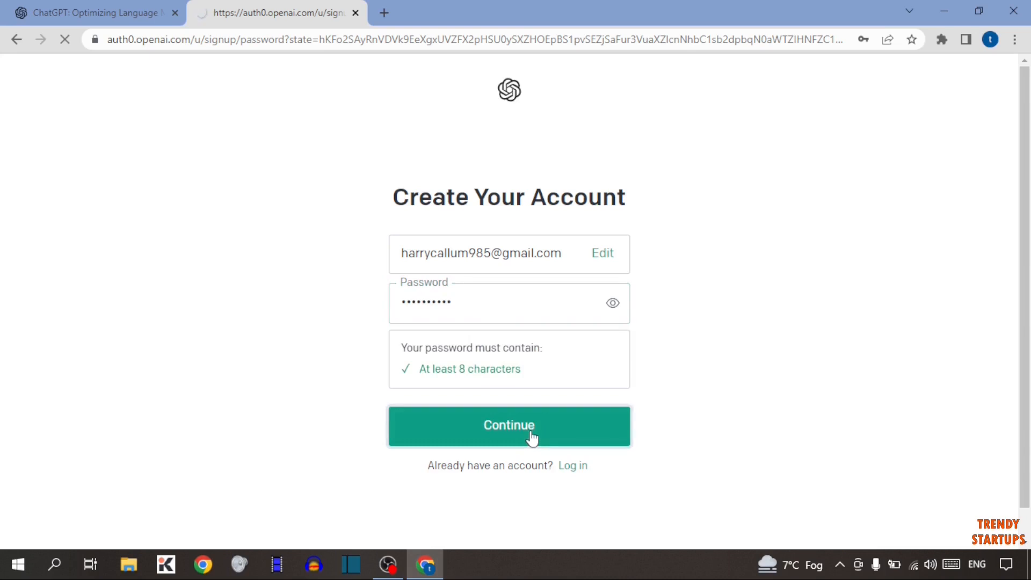
left_click(508, 425)
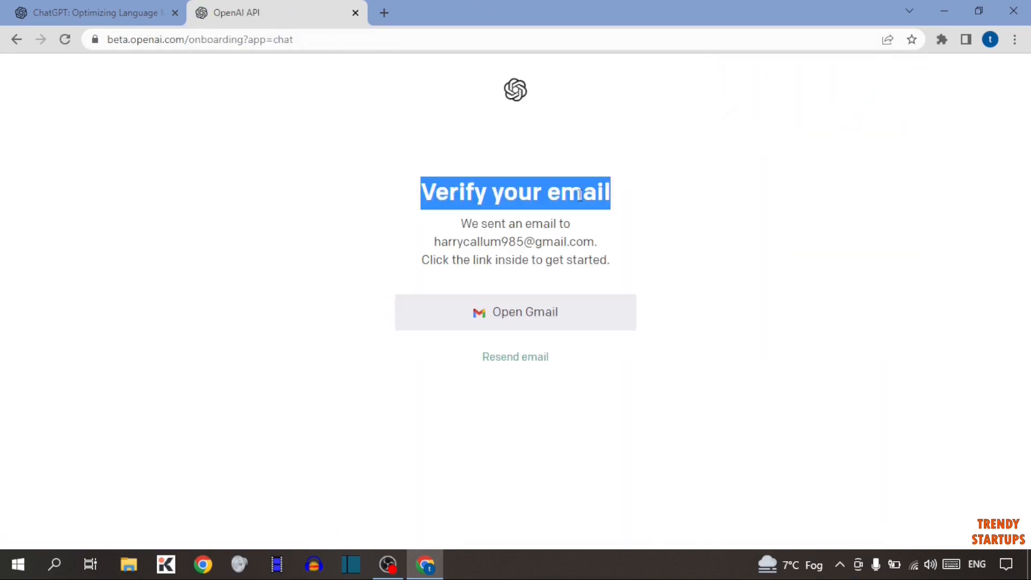
mouse_move(514, 313)
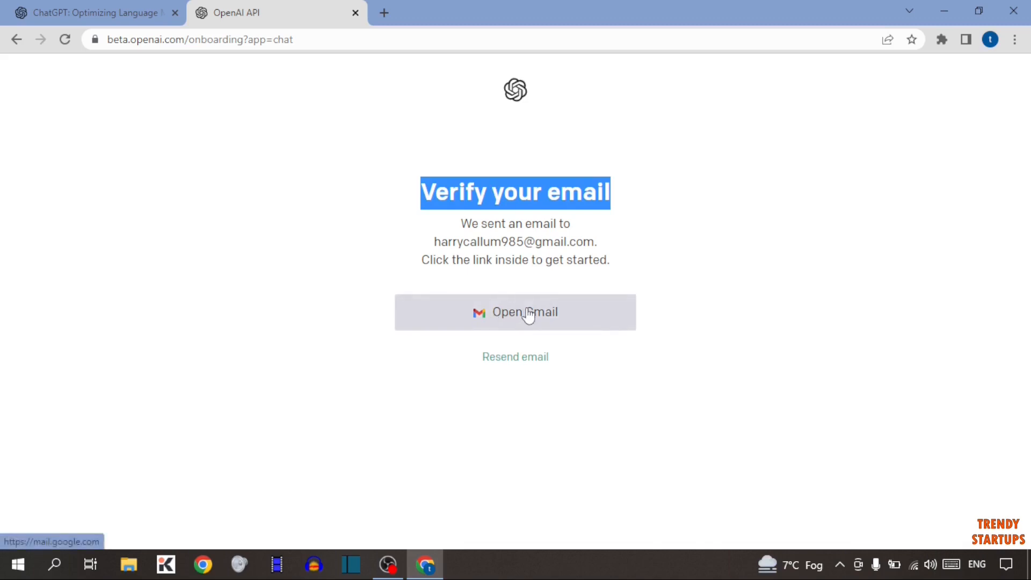
Step: Verify the address from the OpenAI verification email in the Gmail inbox
left_click(514, 312)
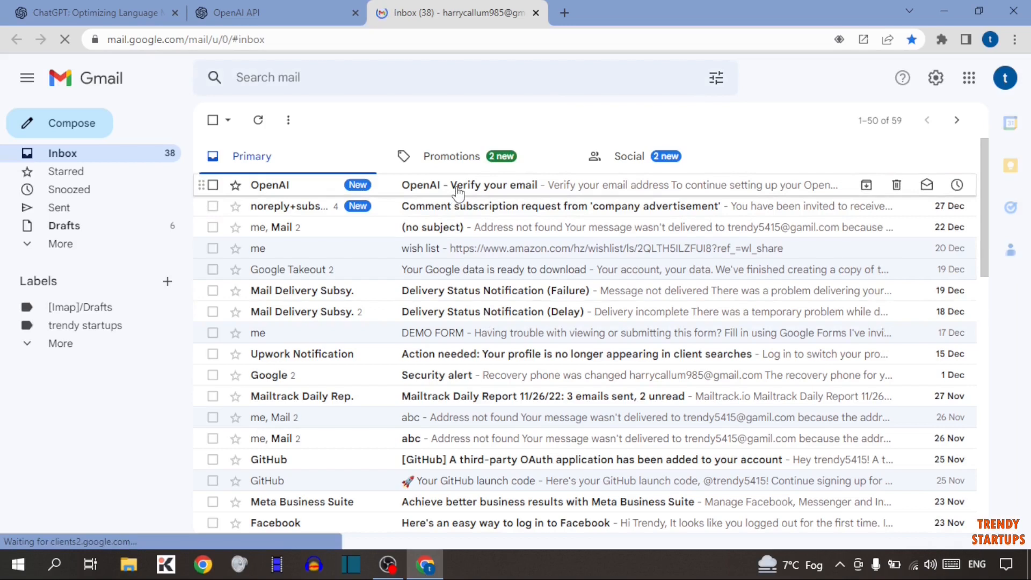
left_click(494, 185)
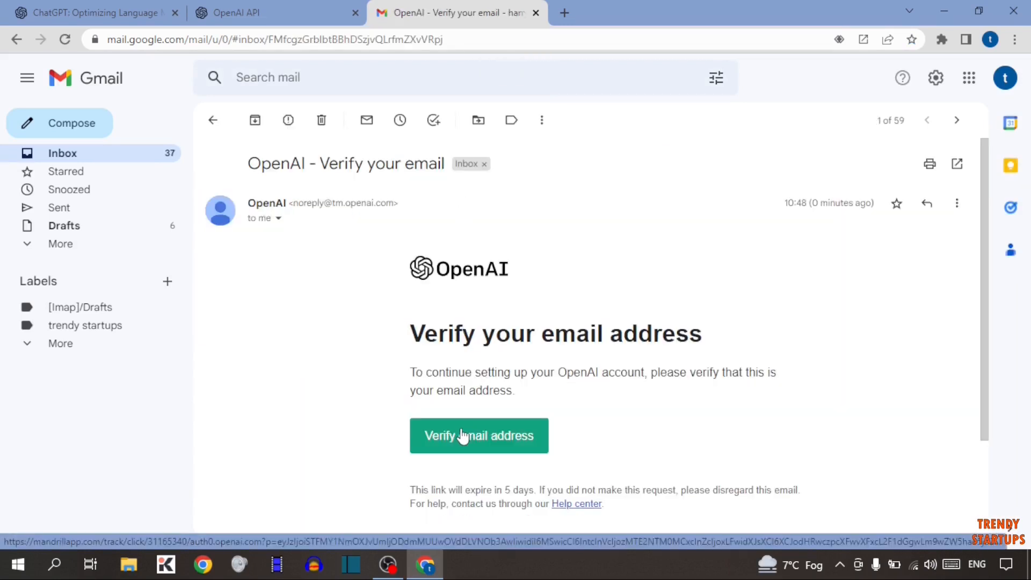
left_click(480, 435)
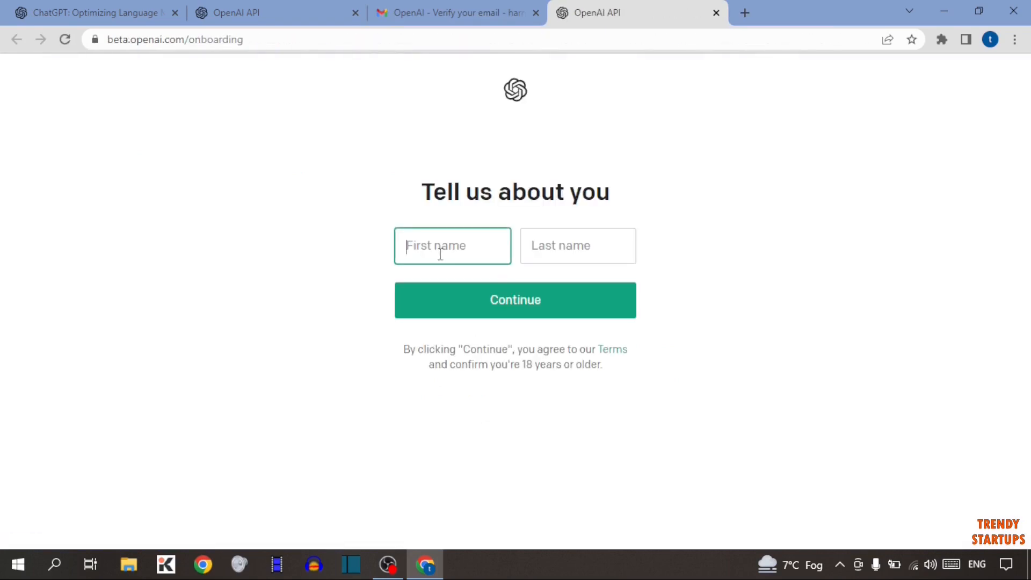
Step: Submit the account's first and last name details
type("trendy")
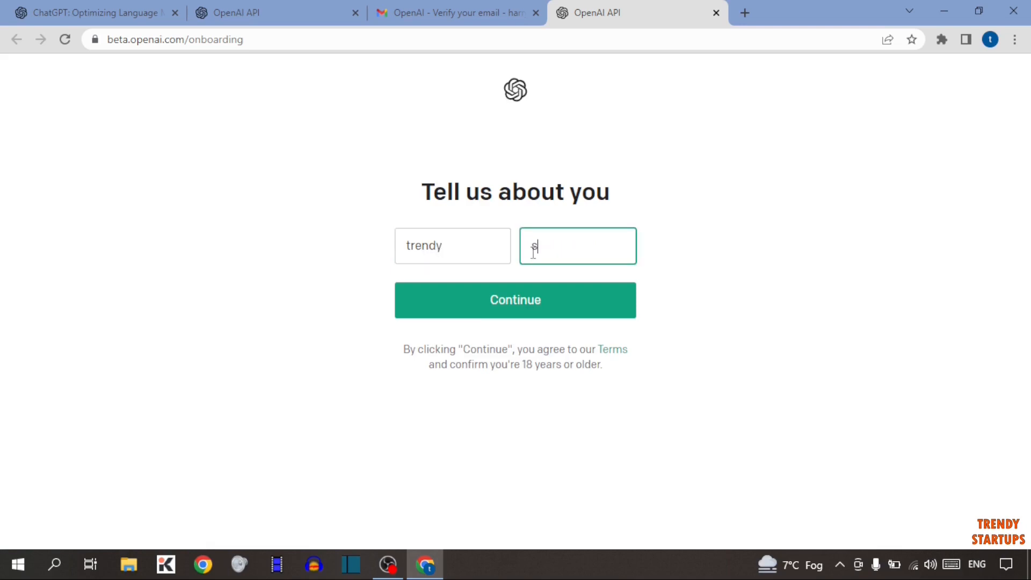
type("tartps")
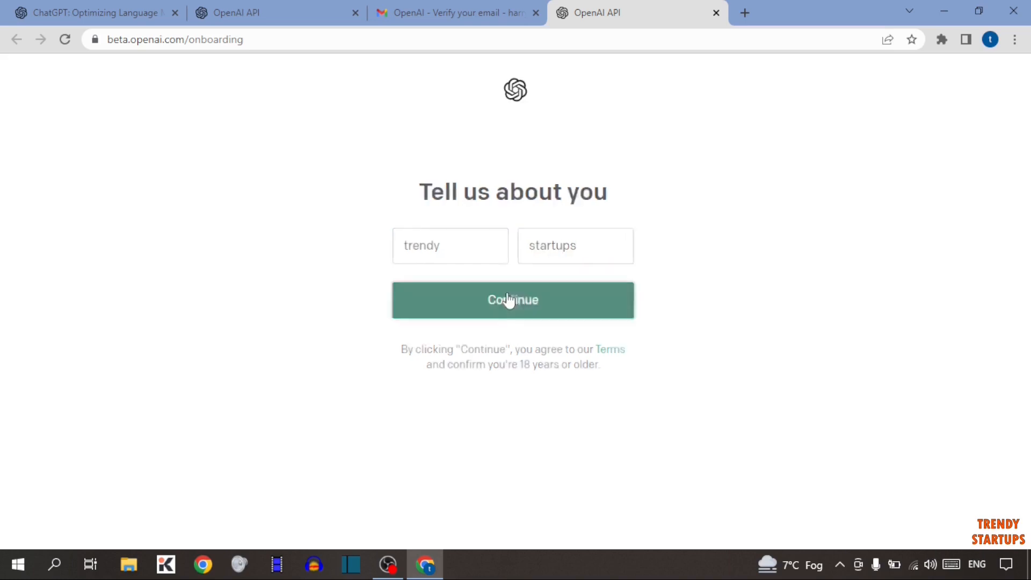
left_click(512, 300)
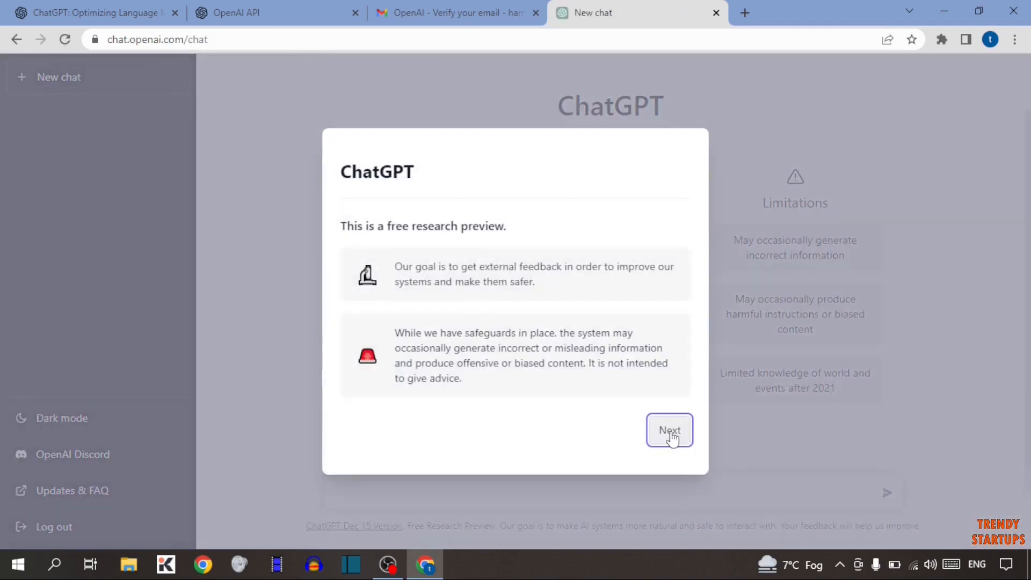
Step: Dismiss the research preview and data collection welcome notices
left_click(669, 430)
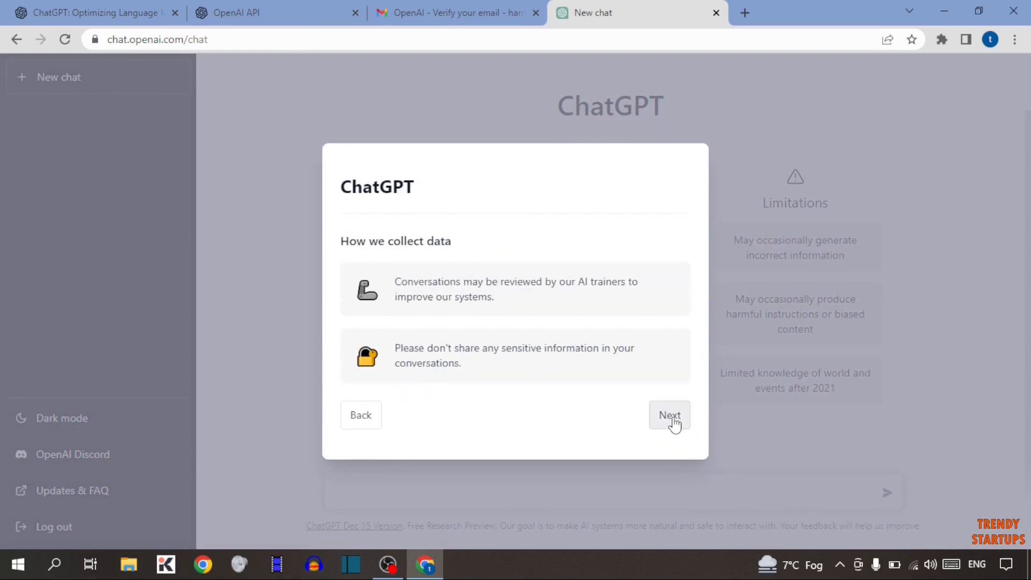
left_click(669, 415)
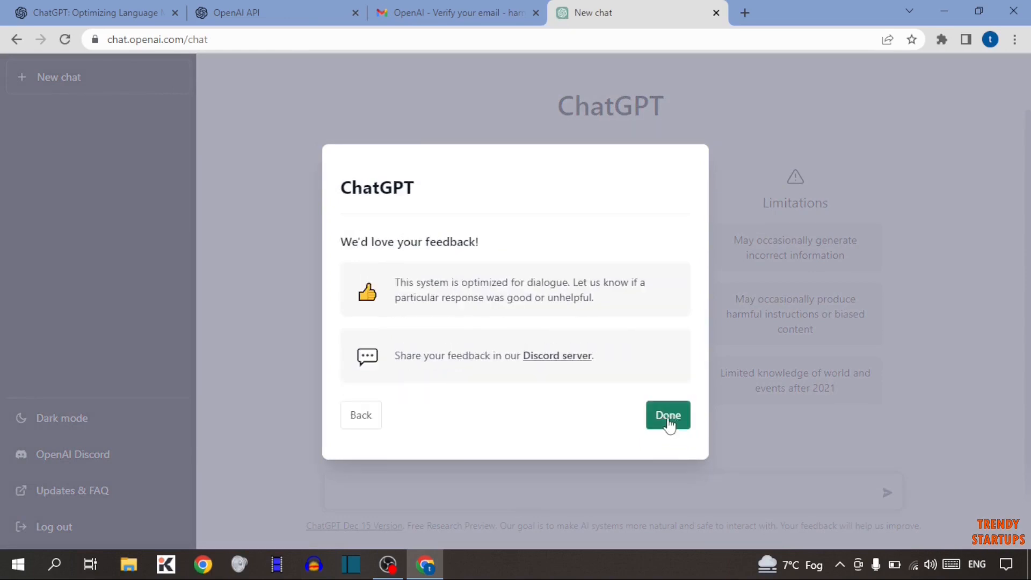
left_click(667, 415)
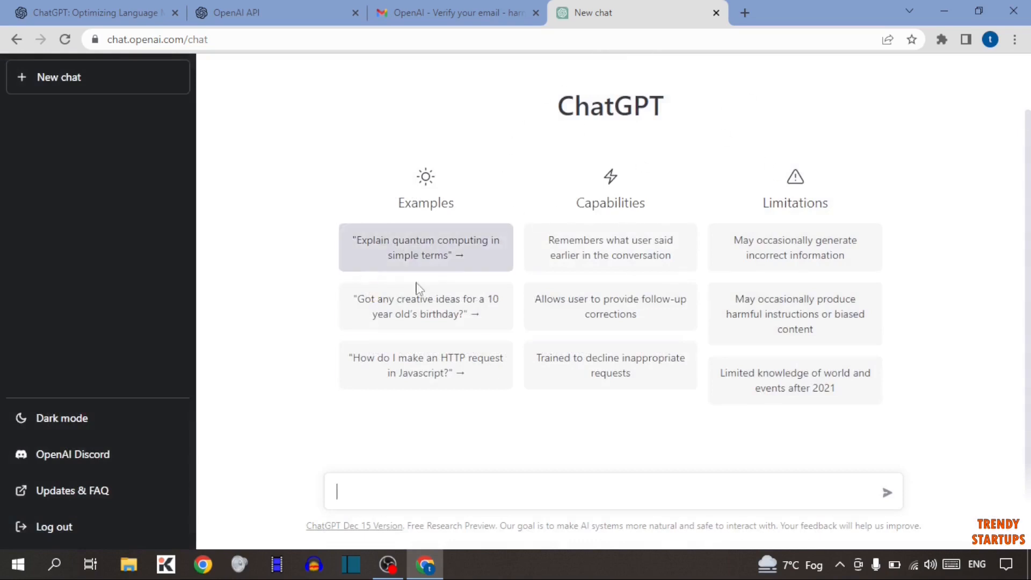
mouse_move(361, 494)
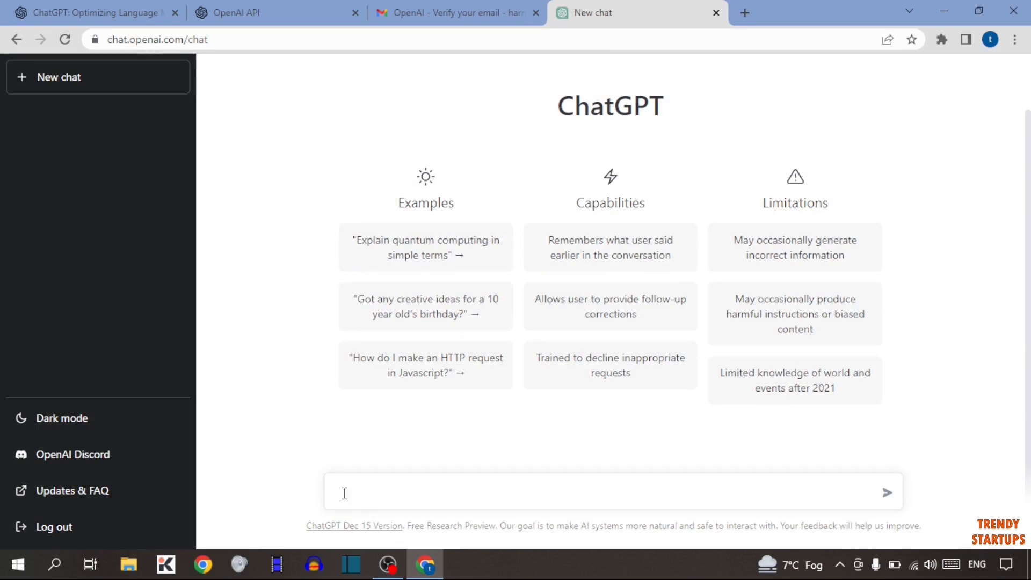
Step: Send the prompt 'write an article on 5 ways to make money from blog'
type("write an article on 5")
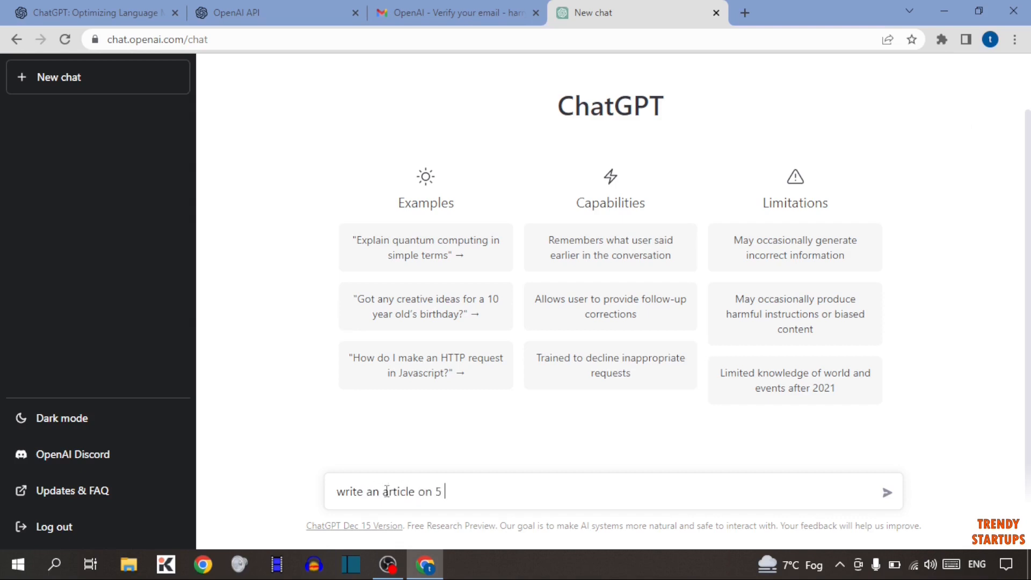
type("ways to make money on")
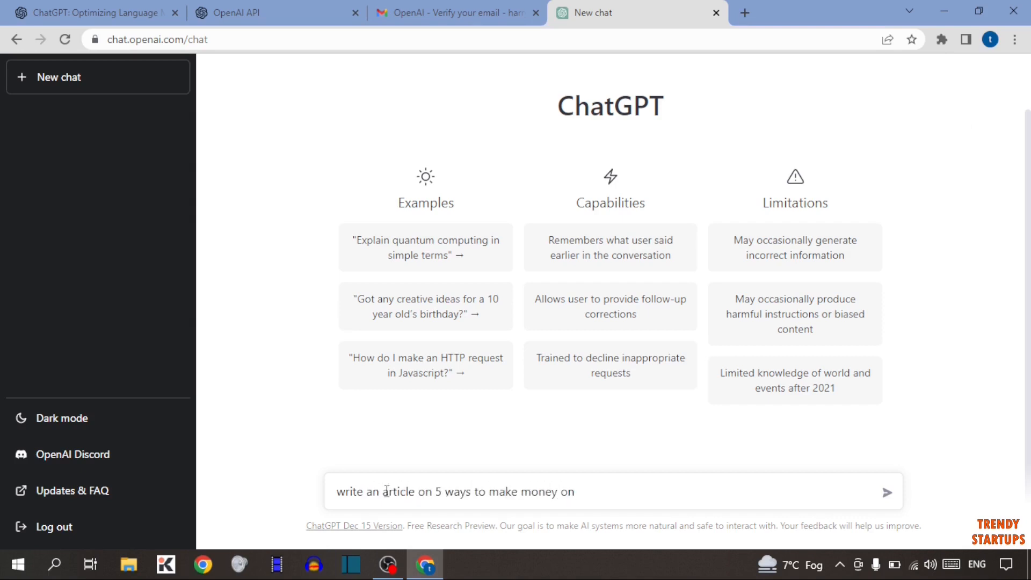
type("from blog")
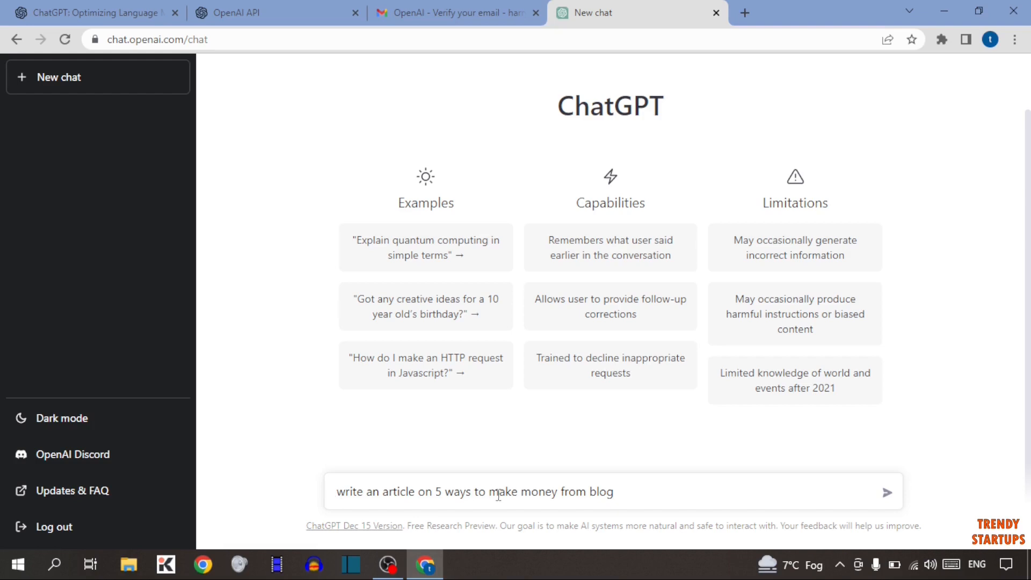
mouse_move(857, 491)
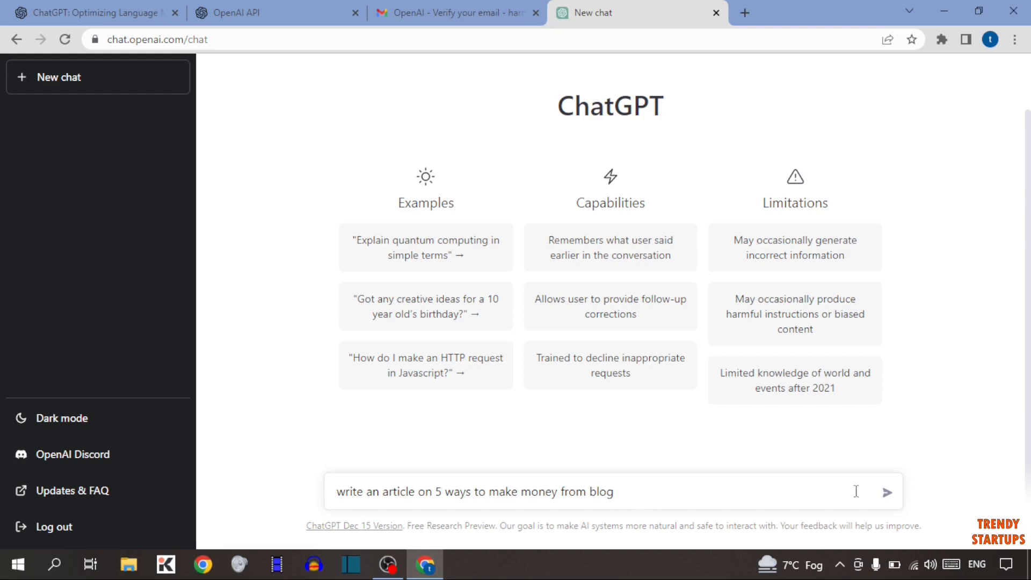
left_click(889, 492)
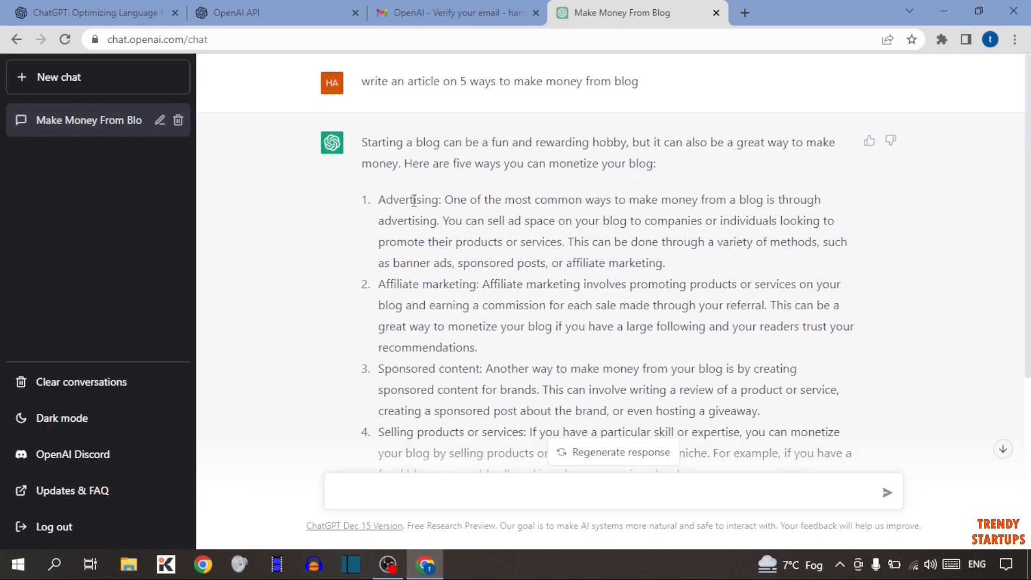
mouse_move(452, 288)
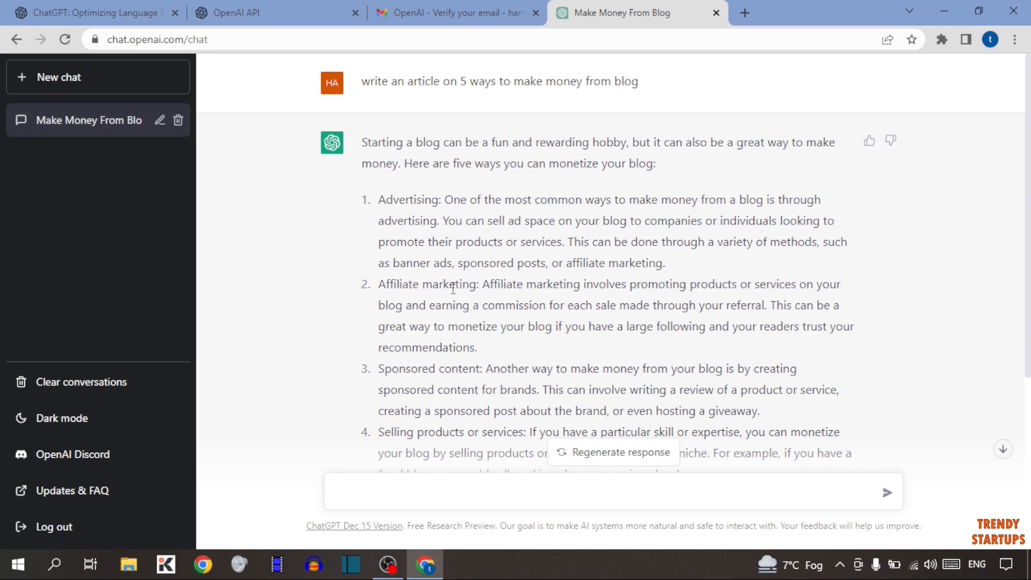
mouse_move(461, 370)
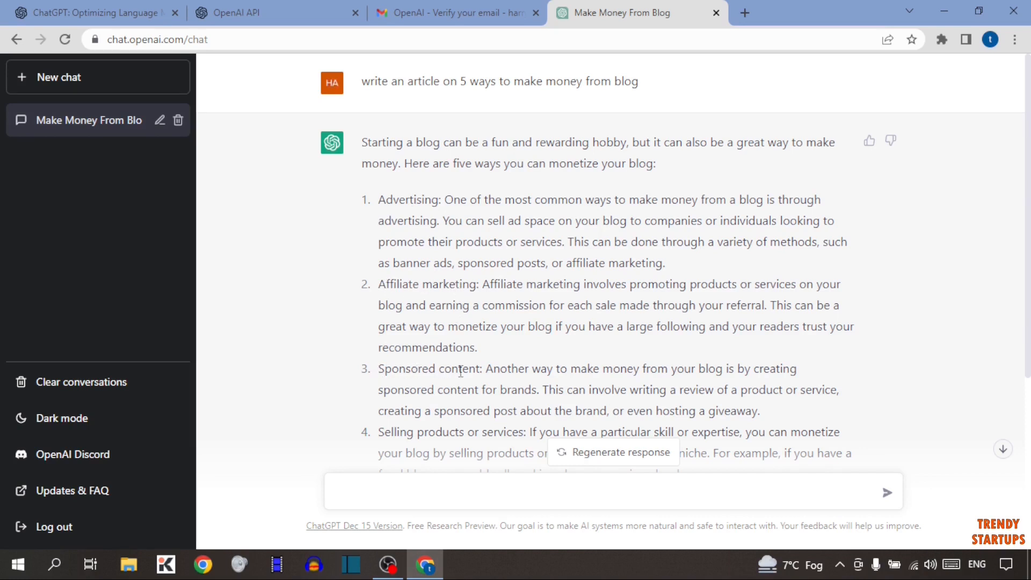
mouse_move(393, 432)
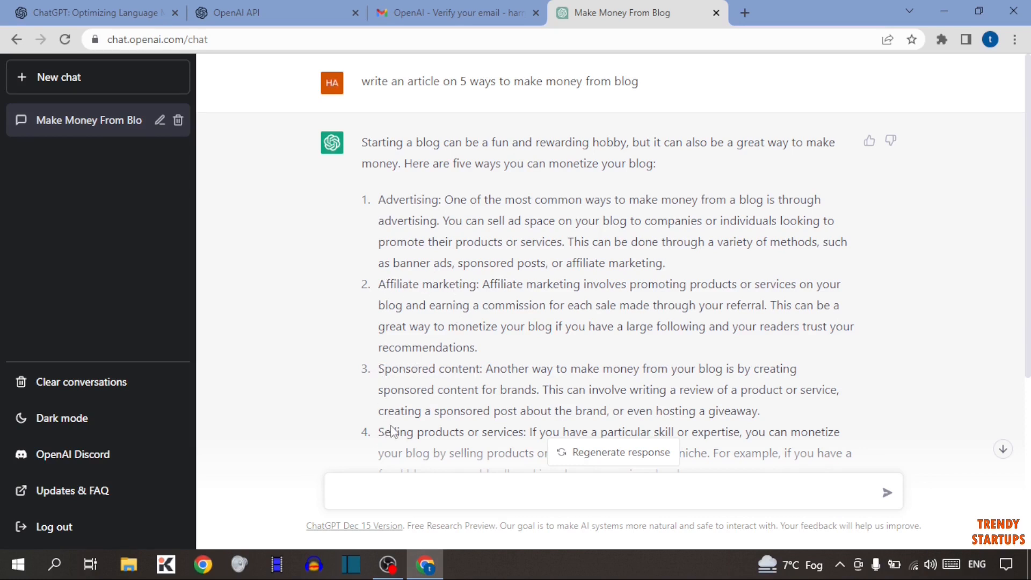
mouse_move(468, 449)
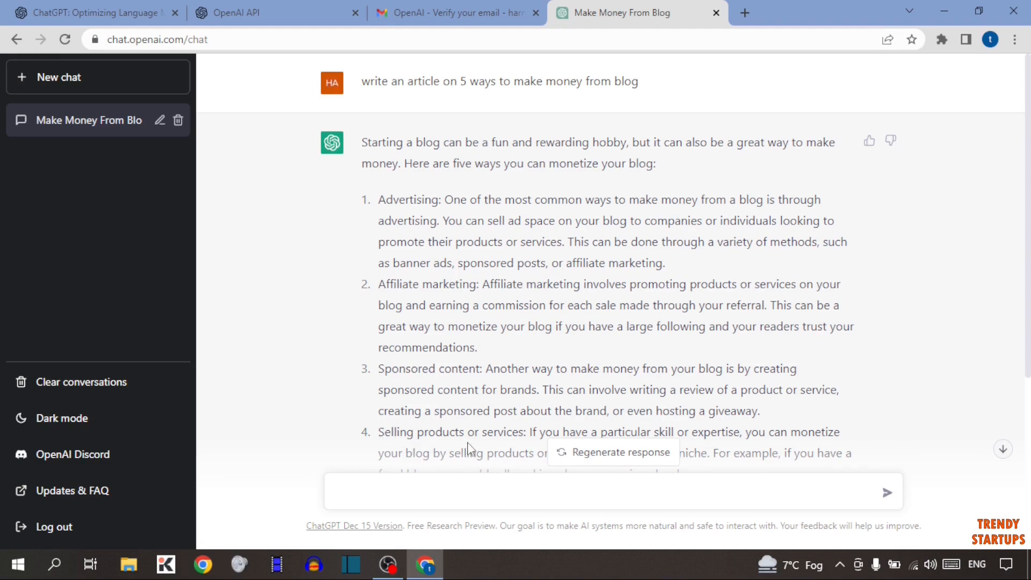
Step: Read through the generated five-point article and return to the ChatGPT blog announcement page
scroll("down", 3)
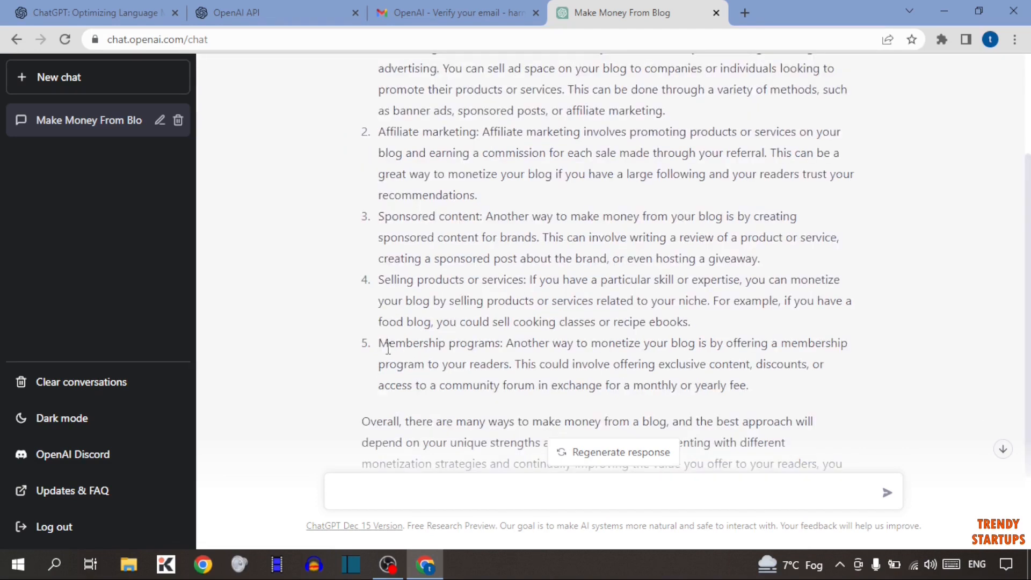
left_click(93, 13)
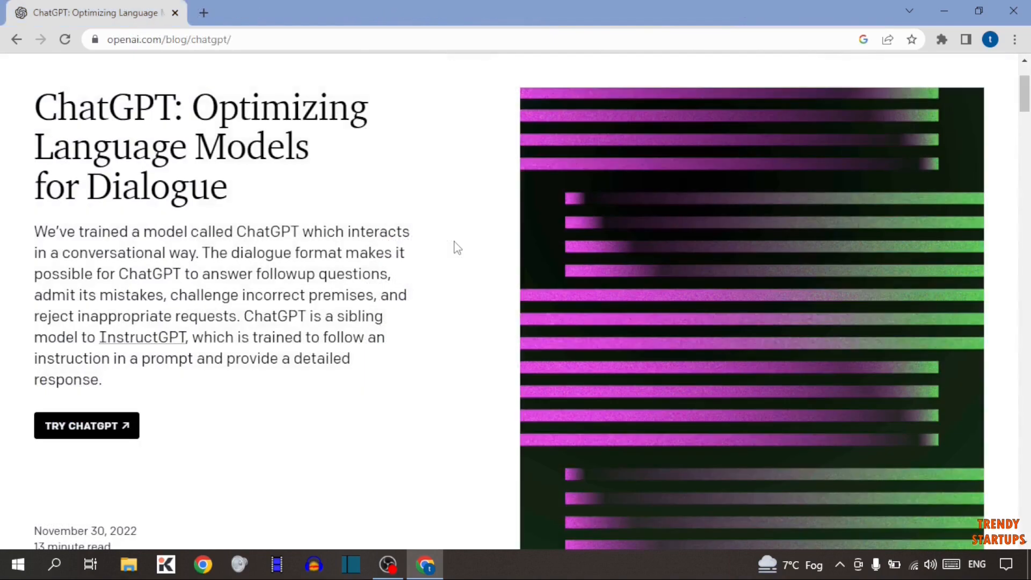